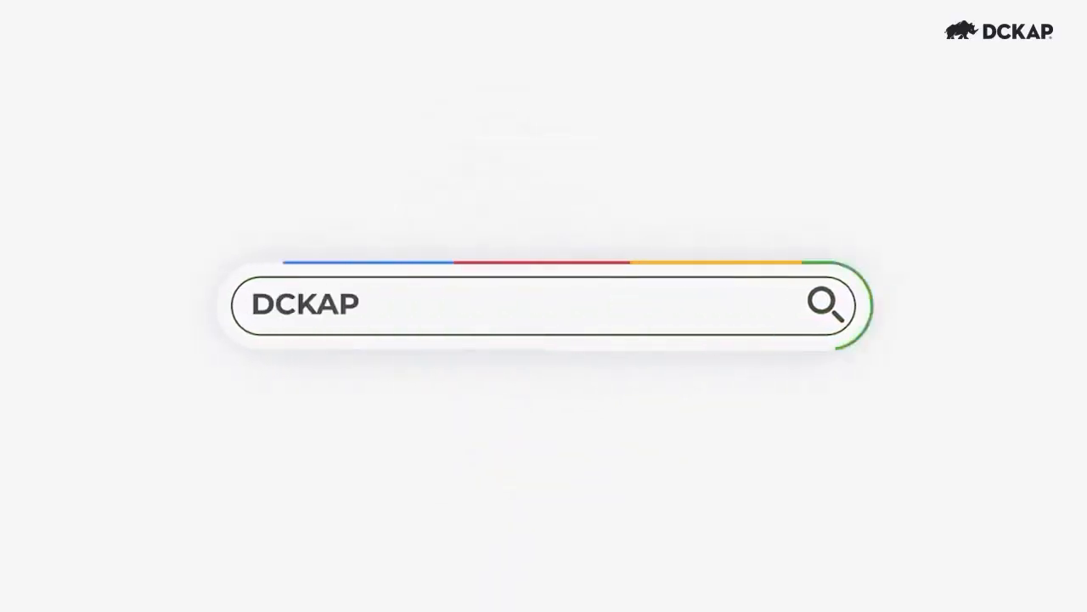
{"action": "type", "text": "Learning"}
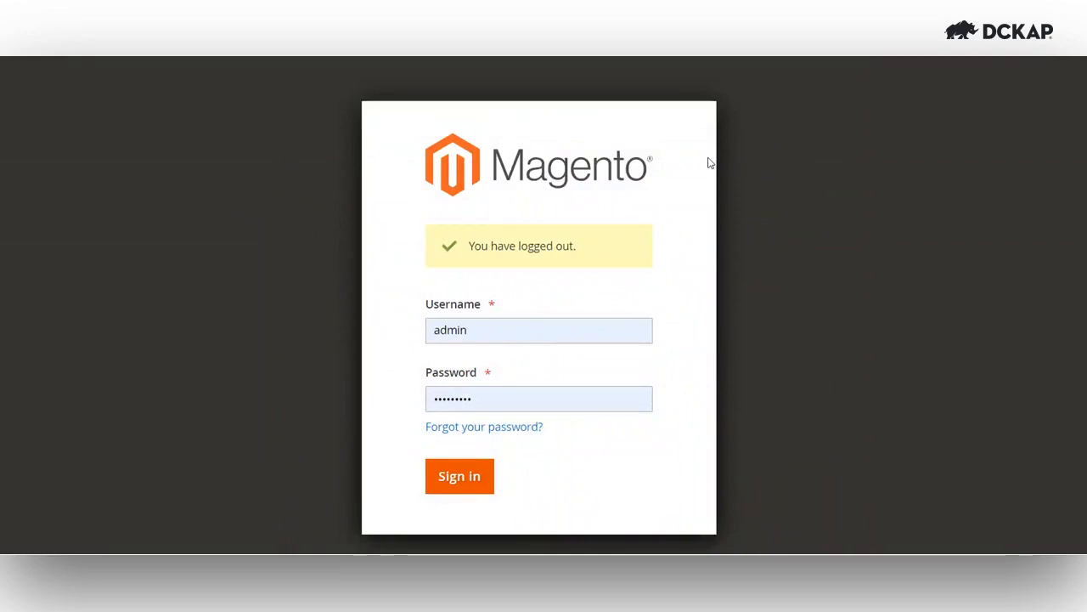
{"action": "mouse_move", "coordinate": [448, 502]}
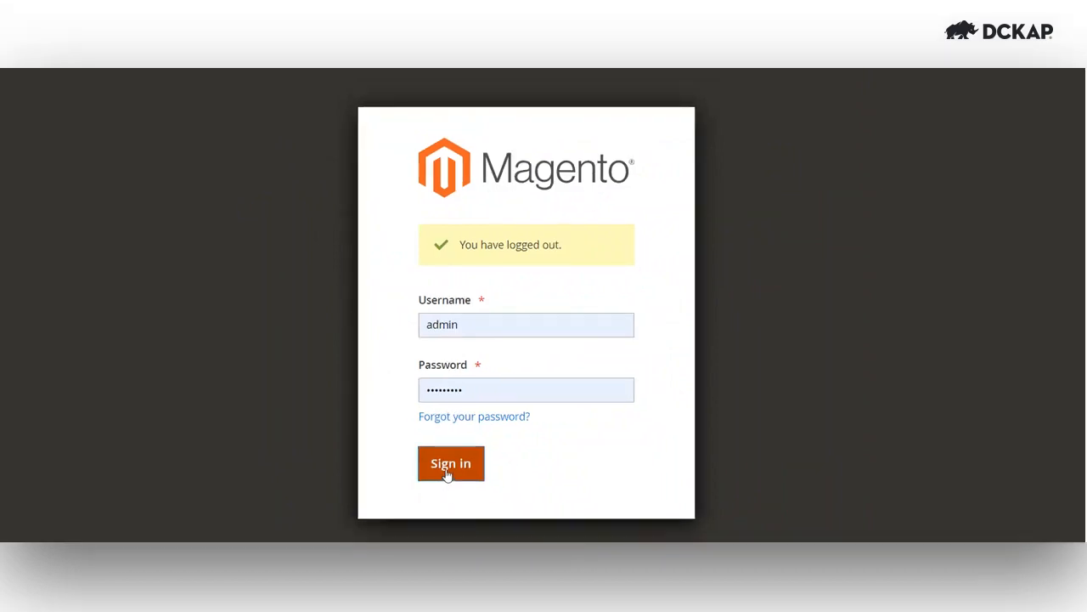
- Sign in to Magento Admin, dismiss the release message, and open the System menu
{"action": "left_click", "coordinate": [450, 463]}
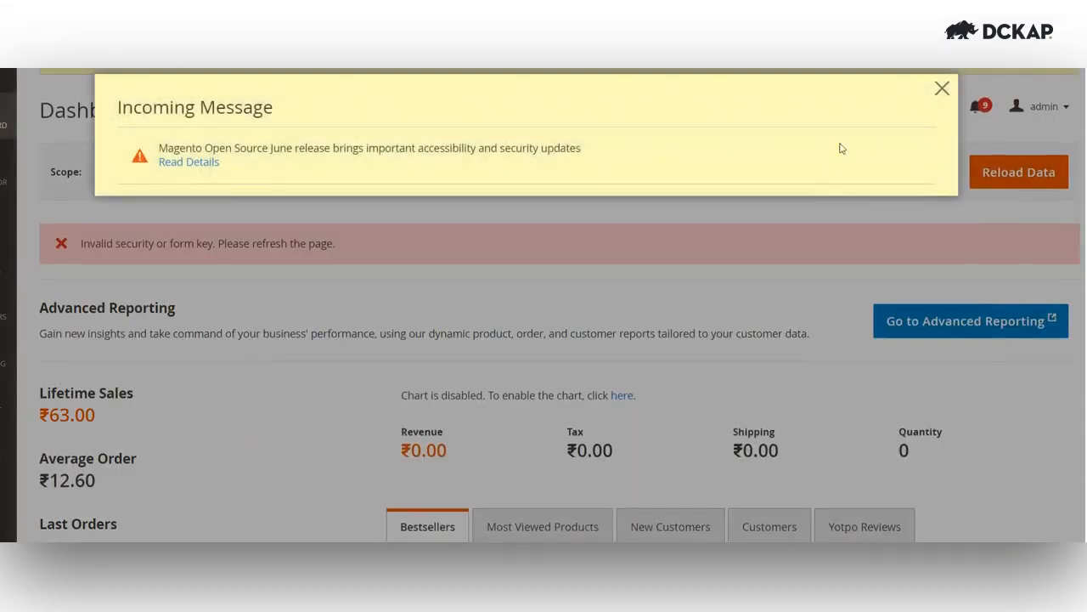
{"action": "left_click", "coordinate": [941, 88]}
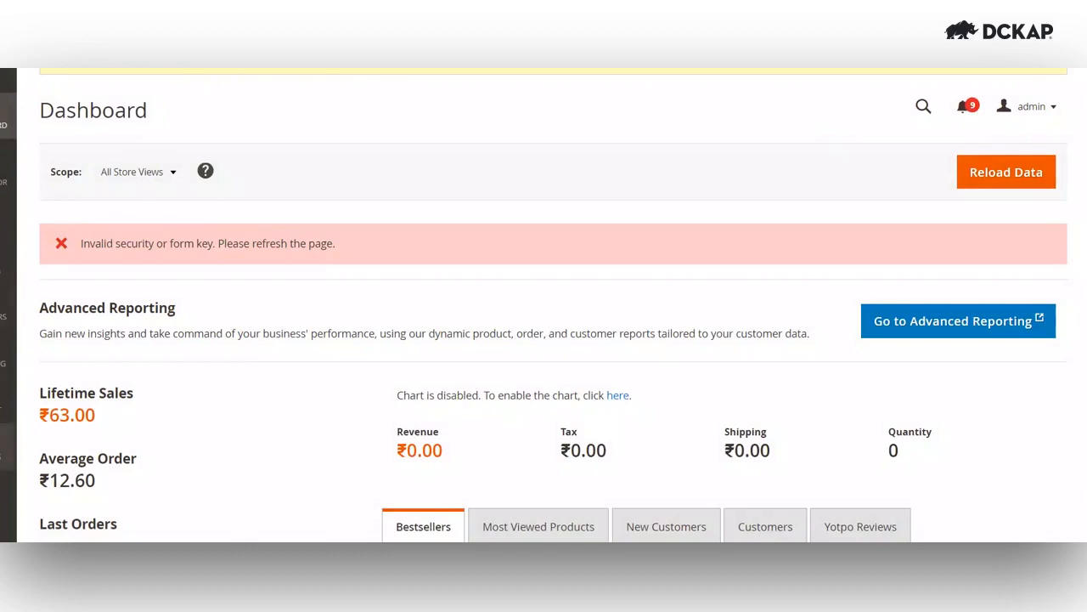
{"action": "left_click", "coordinate": [22, 535]}
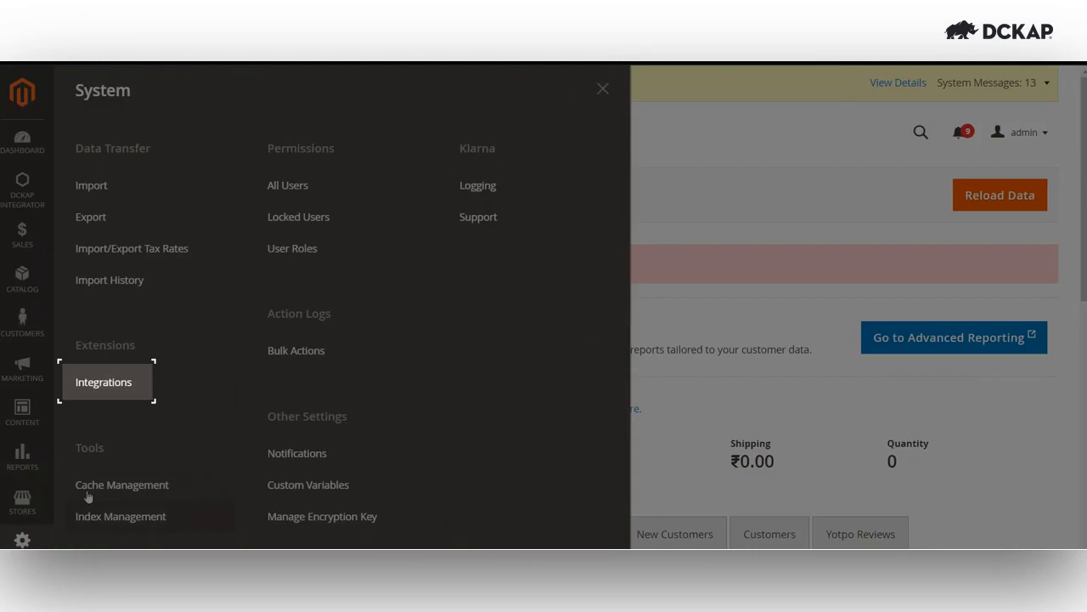
- Start a new 'DCKAP Integrator' integration and set its API resource access to All
{"action": "left_click", "coordinate": [103, 382]}
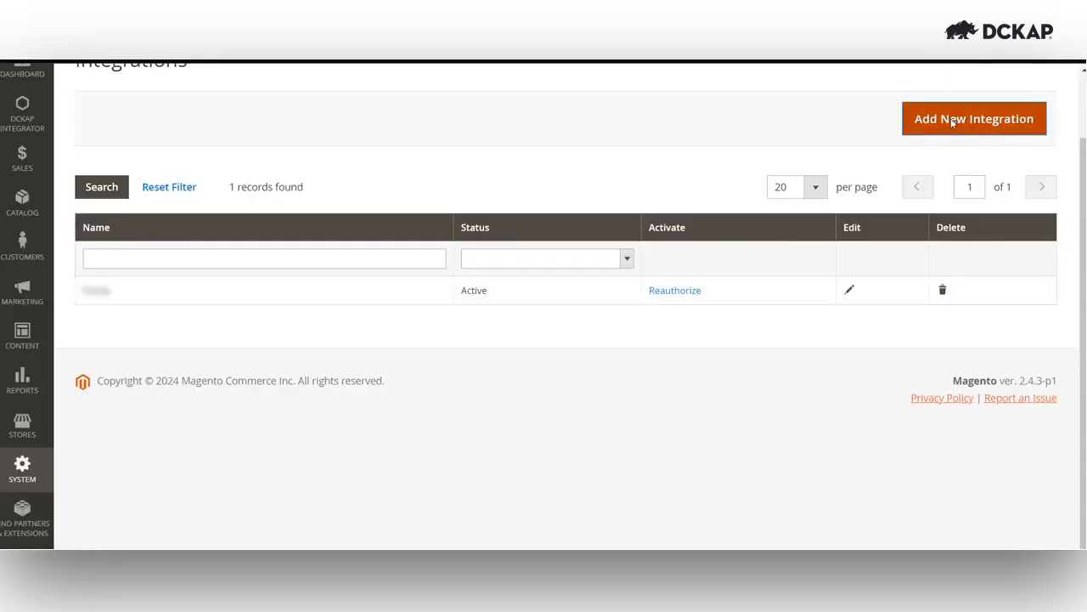
{"action": "left_click", "coordinate": [974, 118]}
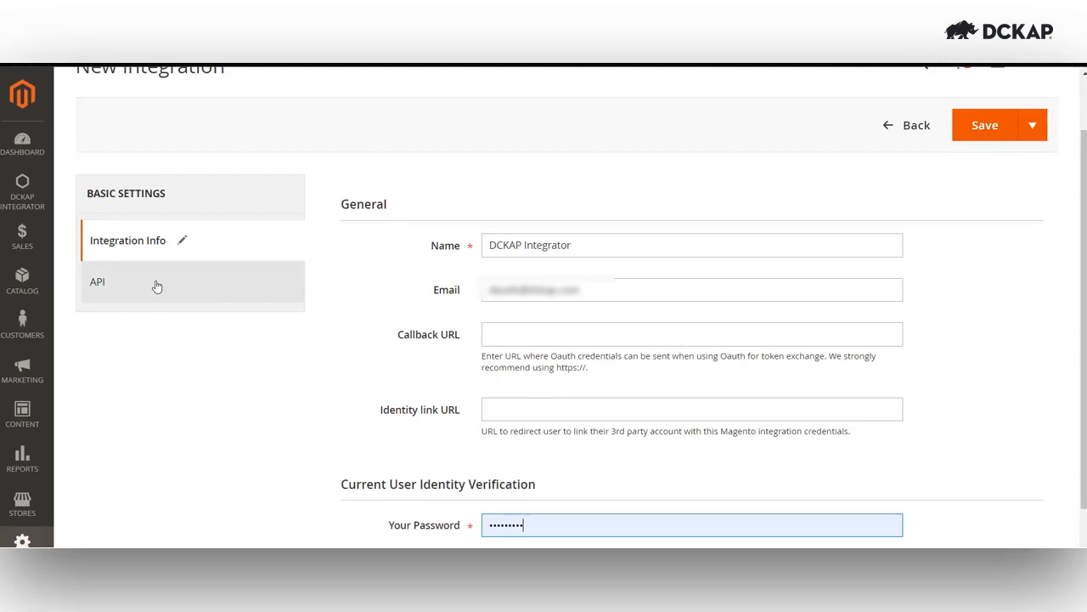
{"action": "left_click", "coordinate": [97, 282]}
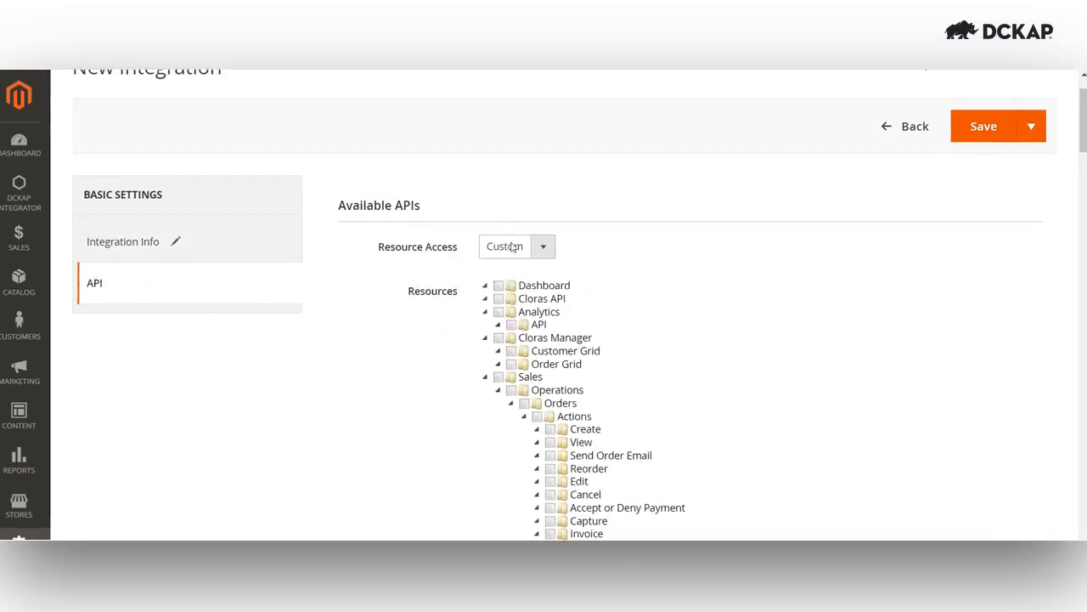
{"action": "left_click", "coordinate": [517, 247]}
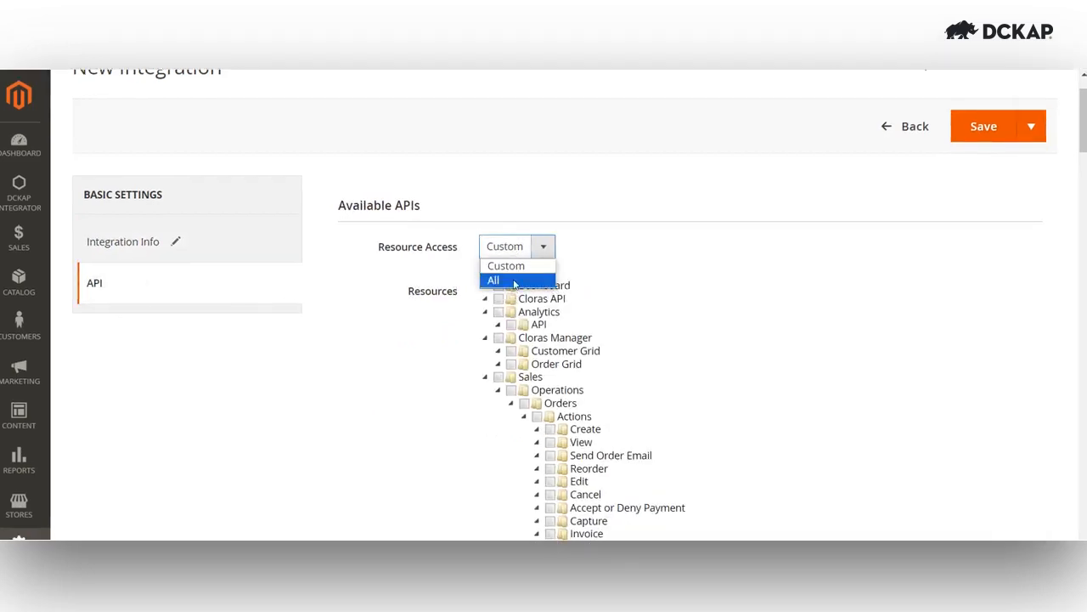
{"action": "left_click", "coordinate": [494, 281]}
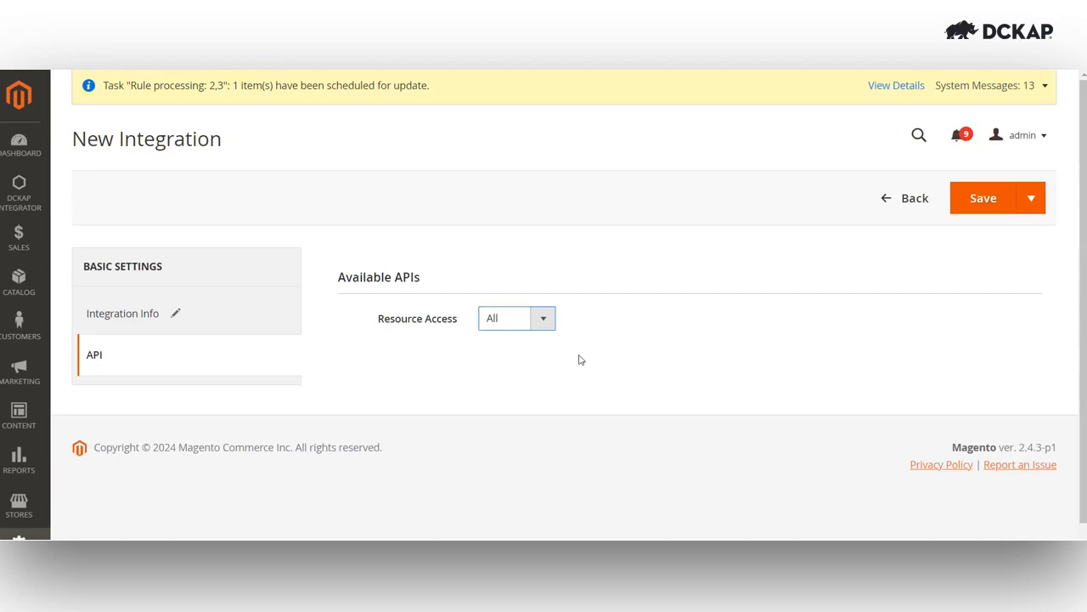
{"action": "mouse_move", "coordinate": [543, 327]}
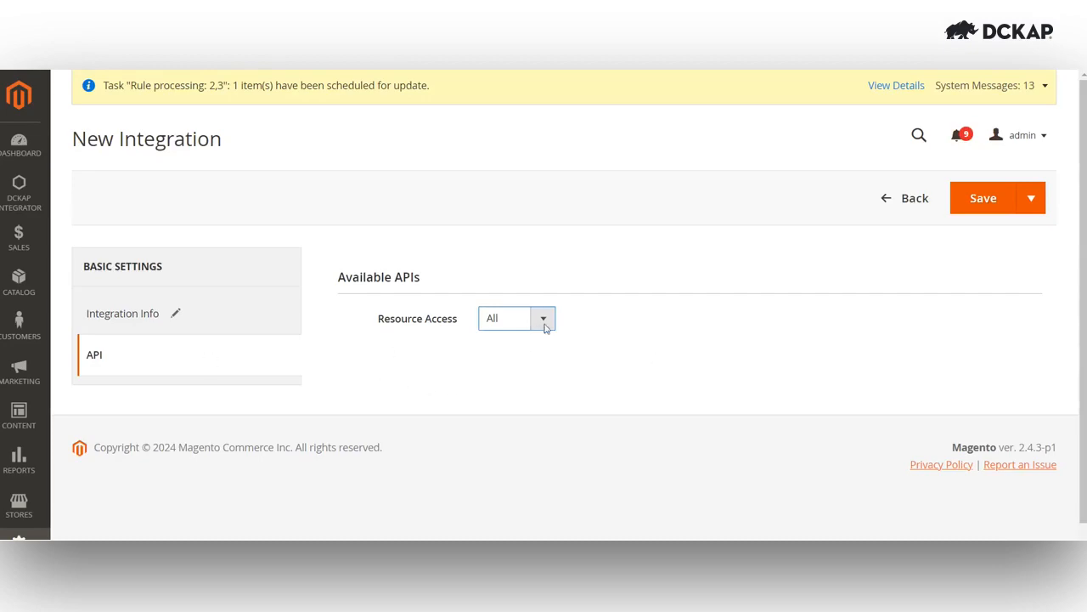
{"action": "left_click", "coordinate": [543, 318]}
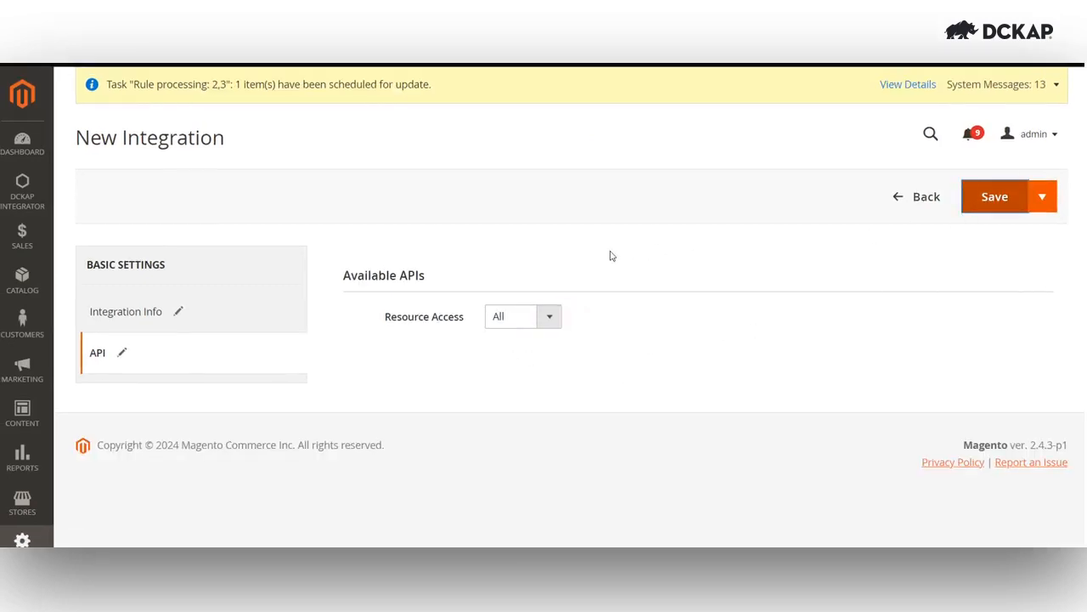
- Save the DCKAP Integrator integration and activate it in the Integrations grid
{"action": "left_click", "coordinate": [995, 196]}
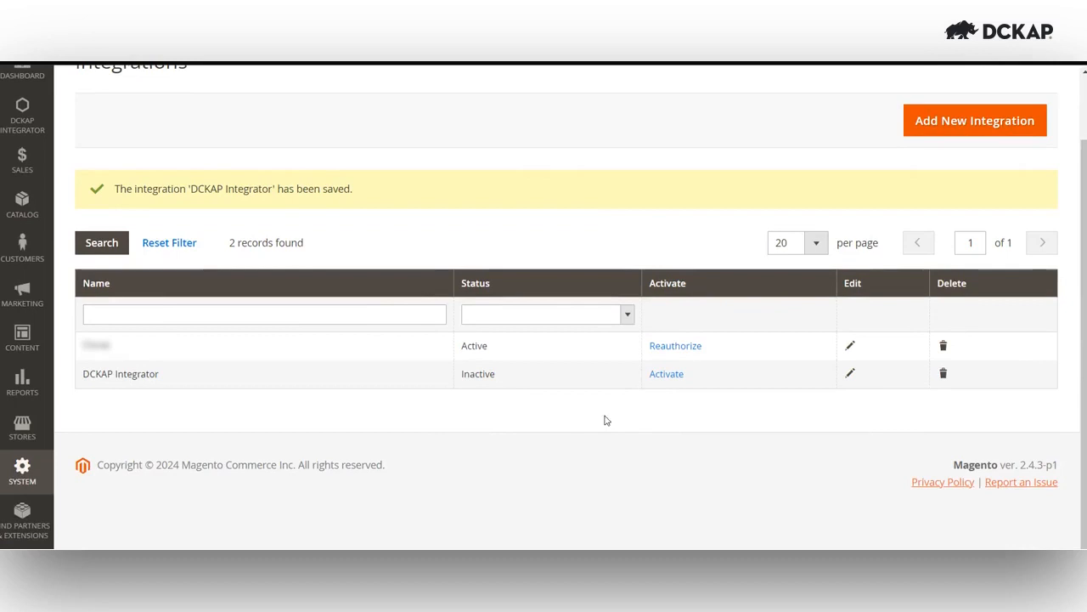
{"action": "left_click", "coordinate": [666, 373]}
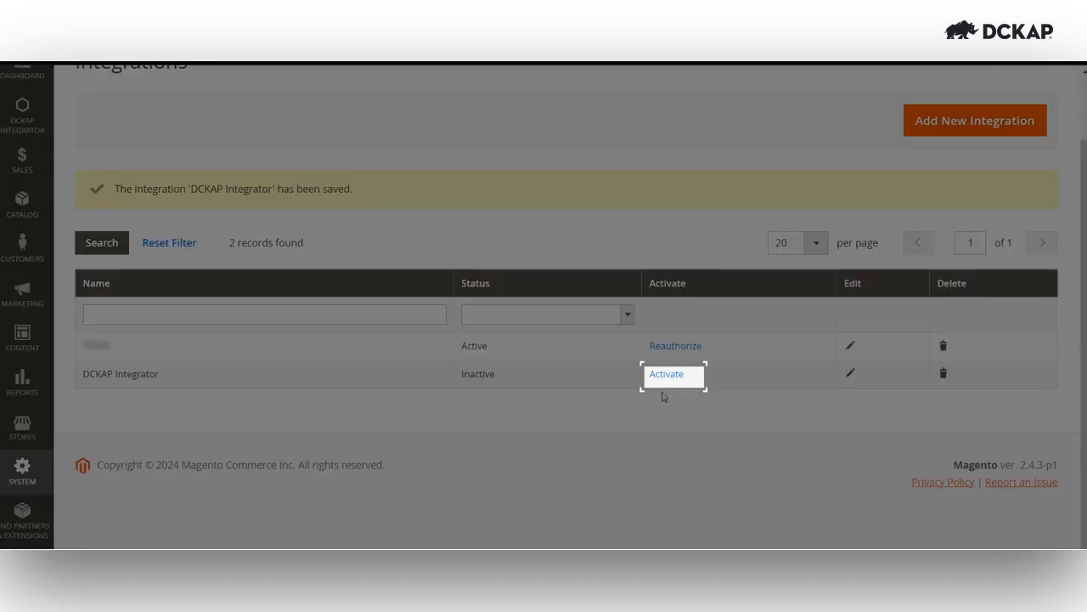
{"action": "left_click", "coordinate": [666, 373]}
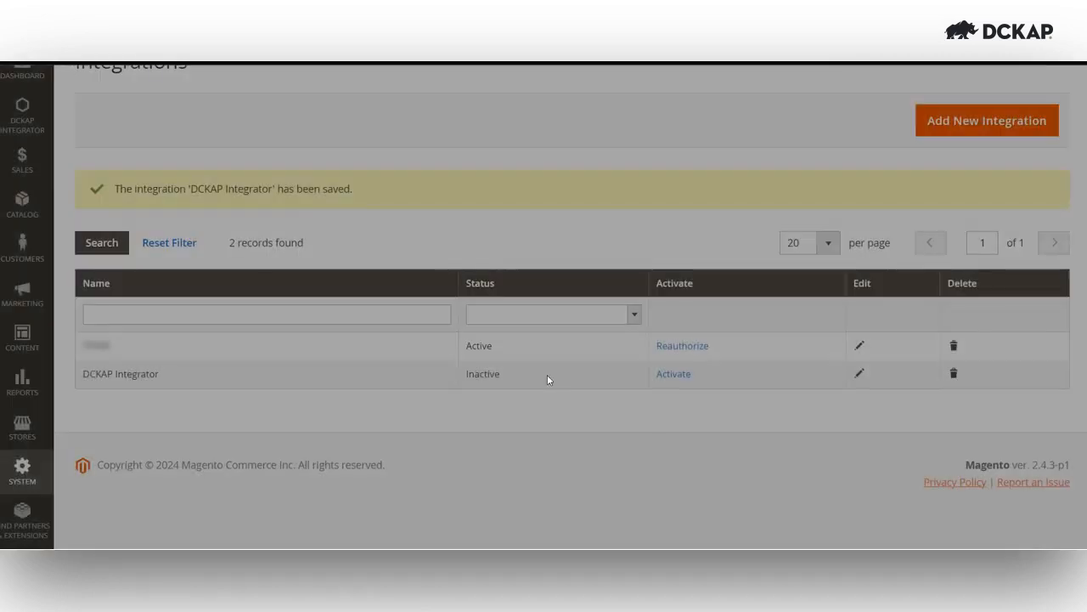
{"action": "left_click", "coordinate": [674, 374]}
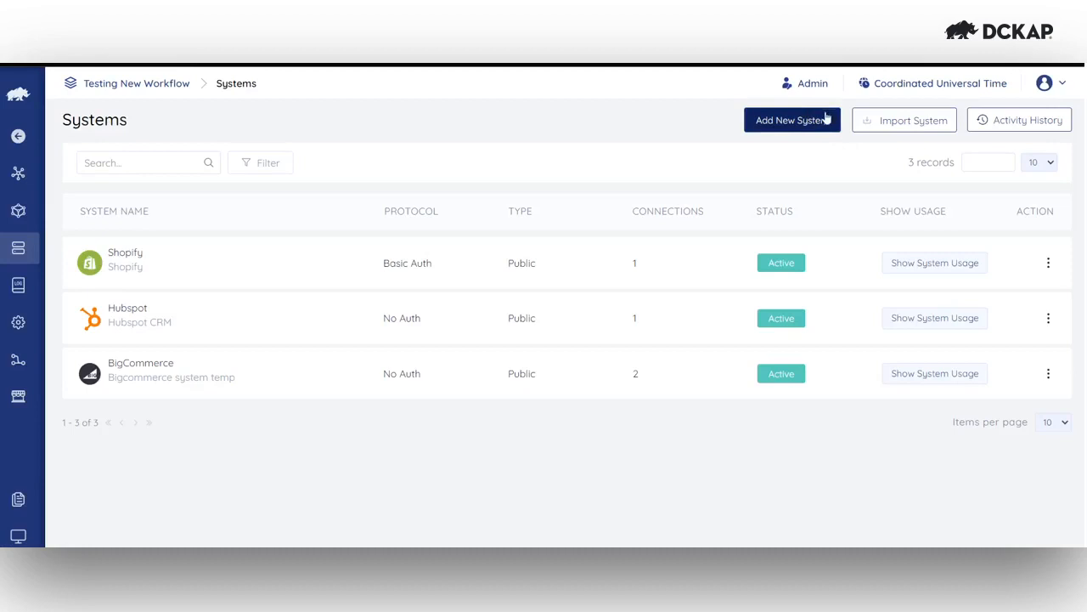
- Start a new Magento 2 credential and name it 'DCKAP Main'
{"action": "left_click", "coordinate": [792, 120]}
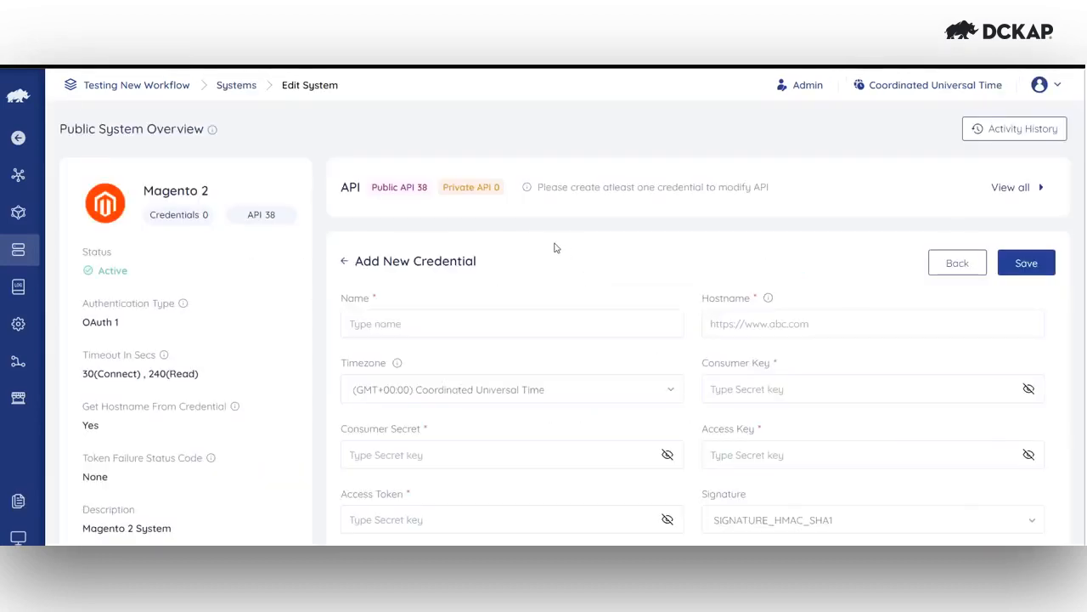
{"action": "scroll", "scroll_direction": "down", "scroll_amount": 3}
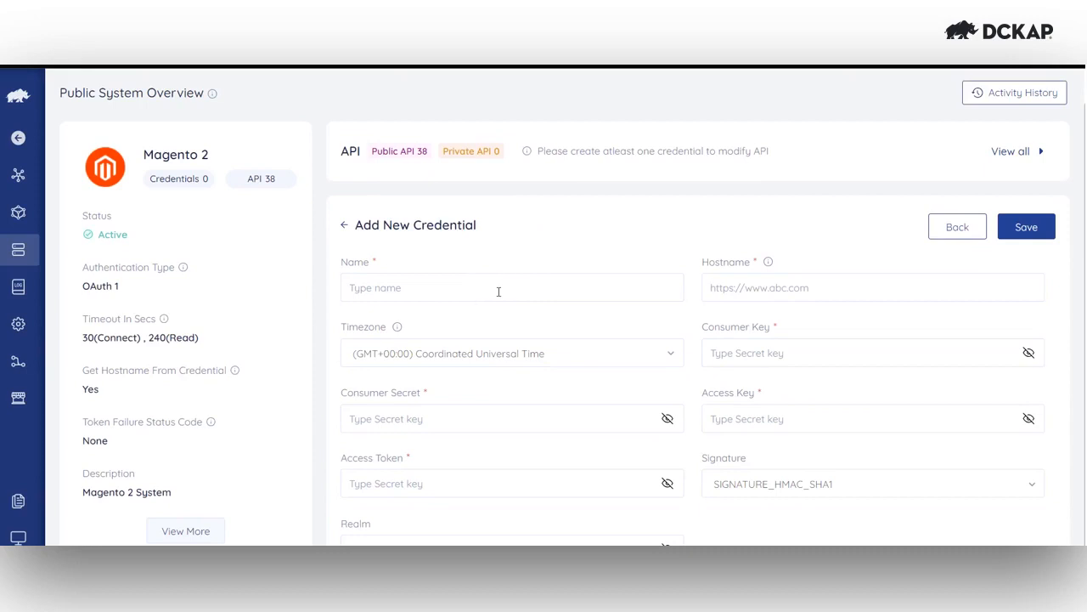
{"action": "type", "text": "D"}
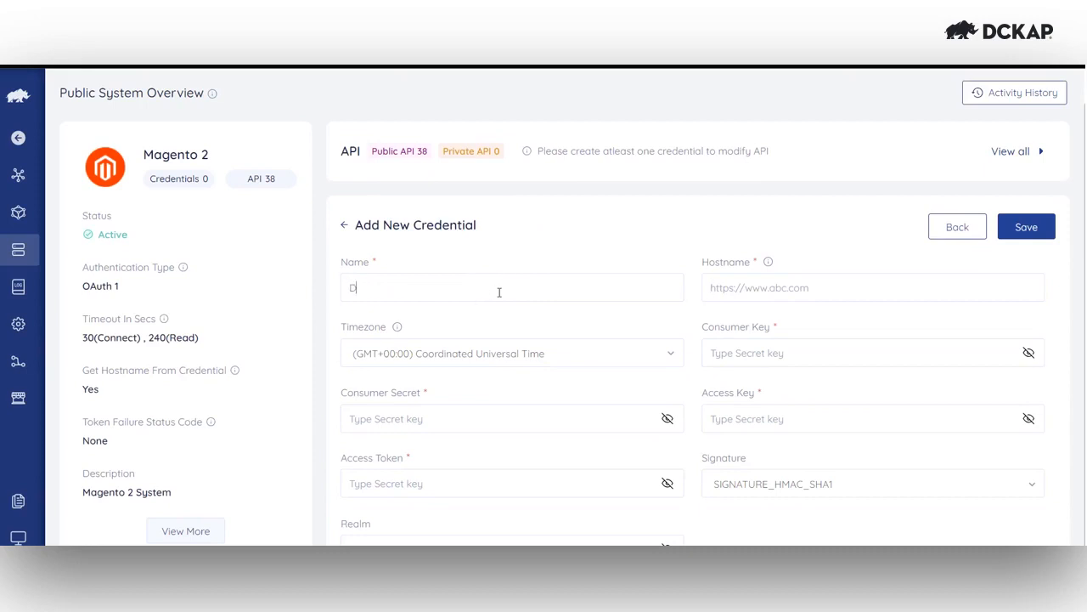
{"action": "type", "text": "CKAP"}
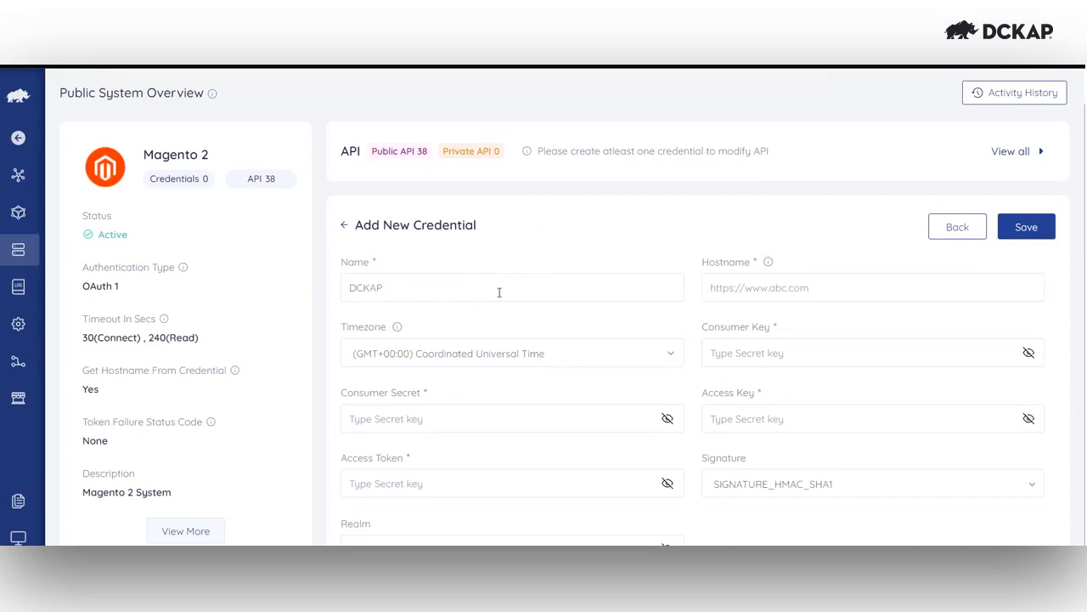
{"action": "type", "text": "Main"}
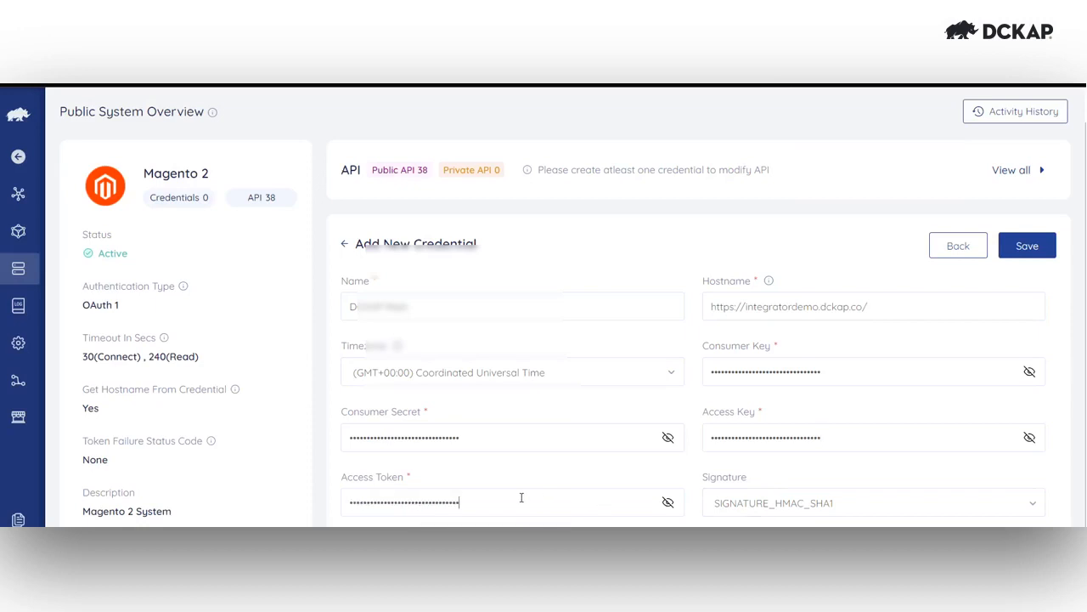
{"action": "mouse_move", "coordinate": [568, 405]}
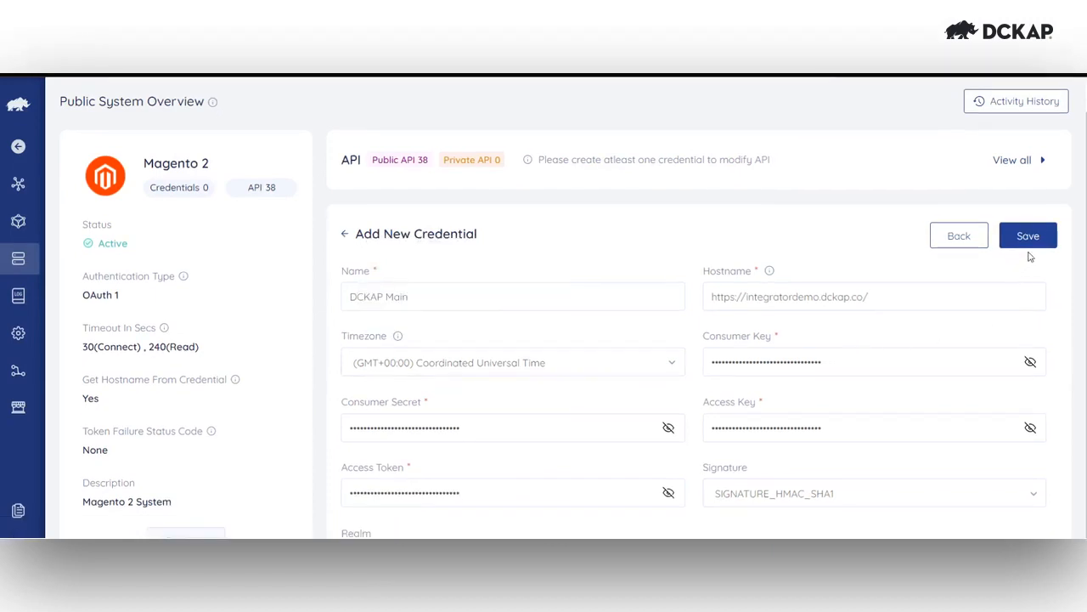
- Save the DCKAP Main credential and pass a fresh-token connection test
{"action": "left_click", "coordinate": [1028, 236]}
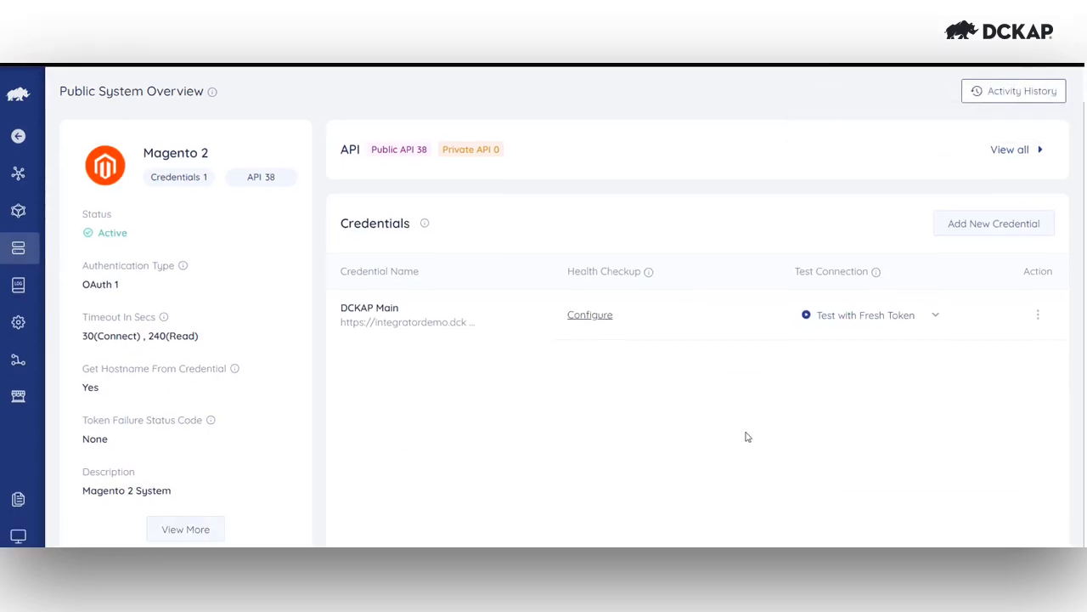
{"action": "mouse_move", "coordinate": [865, 315]}
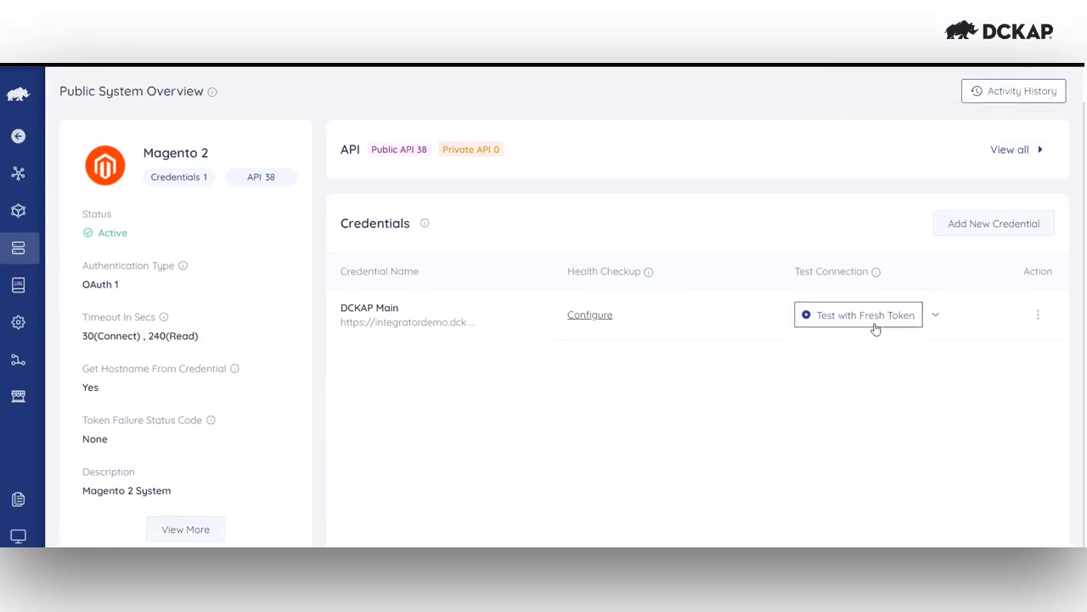
{"action": "left_click", "coordinate": [858, 315]}
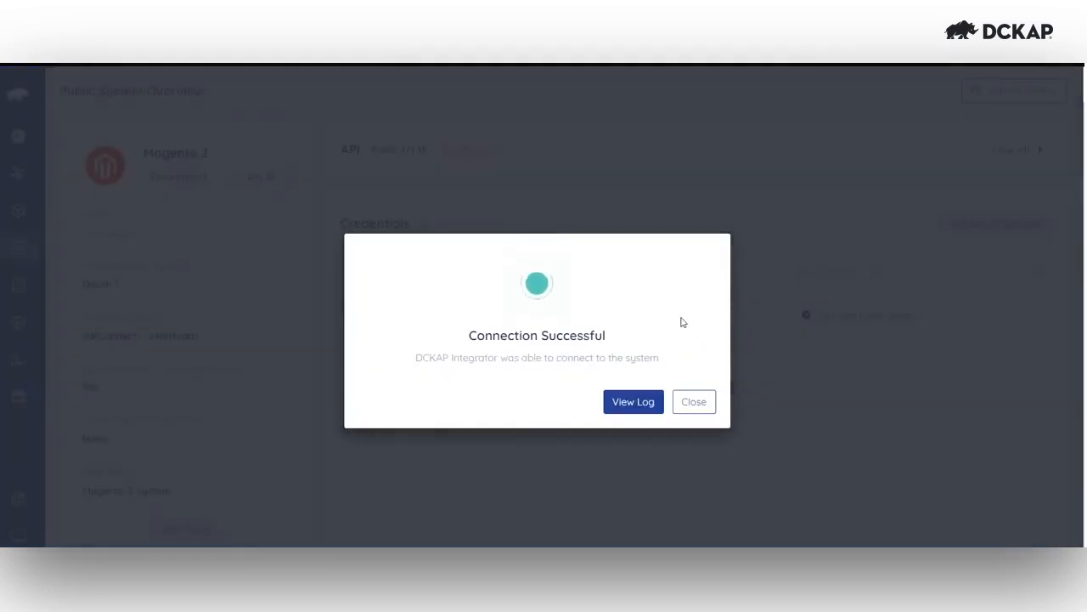
{"action": "left_click", "coordinate": [693, 401]}
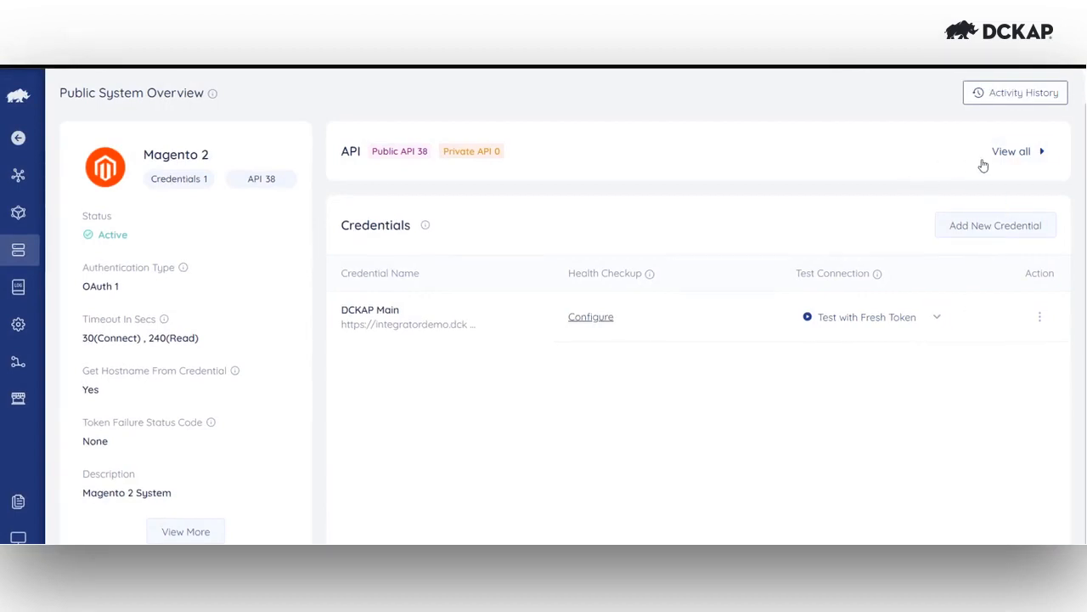
- Add a new API to the system's API list and name it 'Get Products'
{"action": "left_click", "coordinate": [1011, 151]}
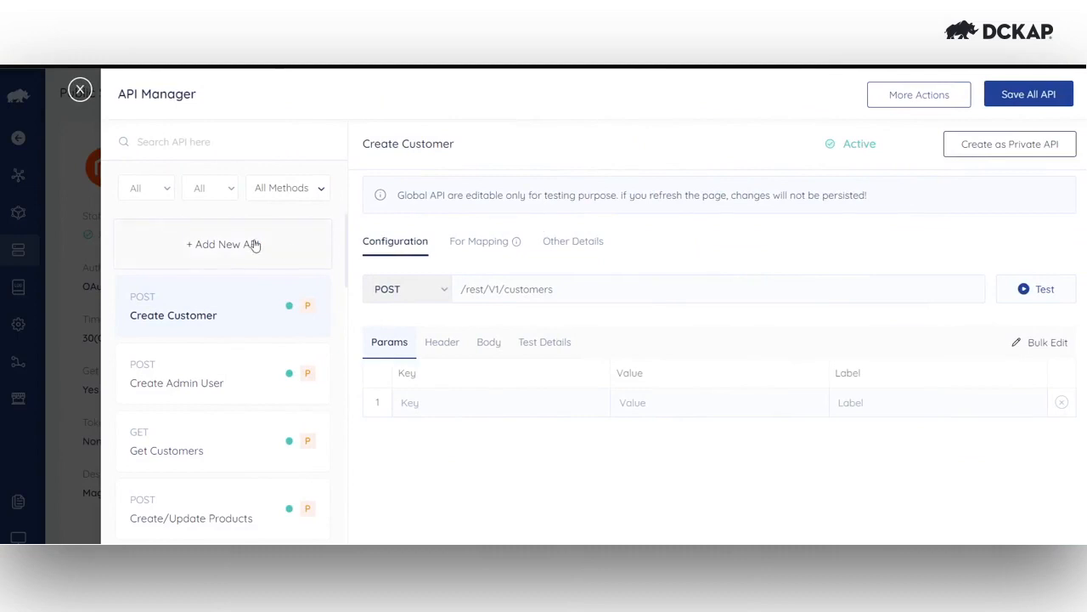
{"action": "left_click", "coordinate": [222, 244]}
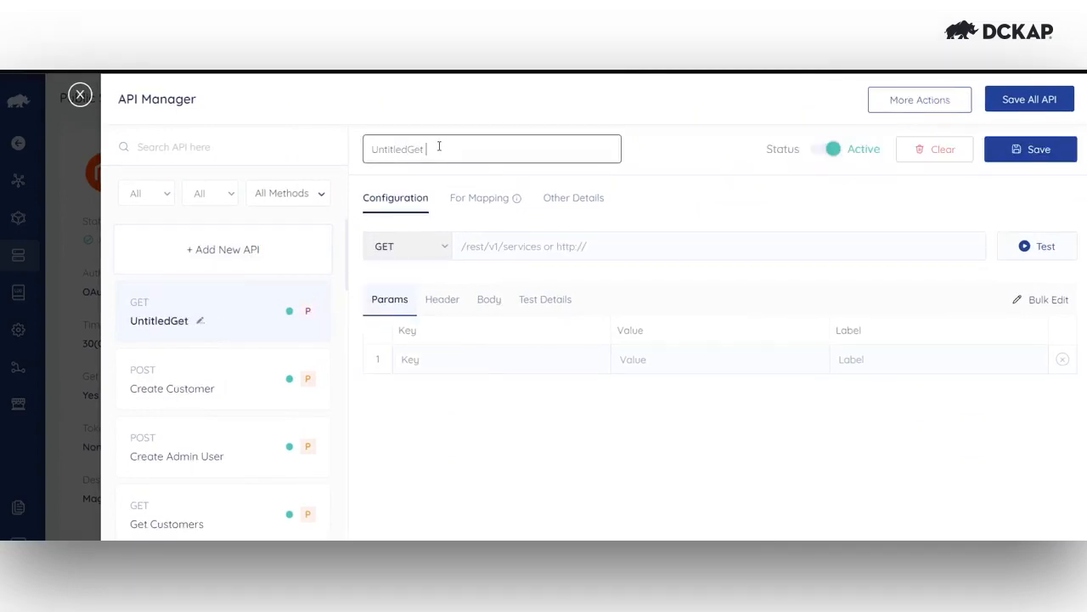
{"action": "type", "text": "Get Produc"}
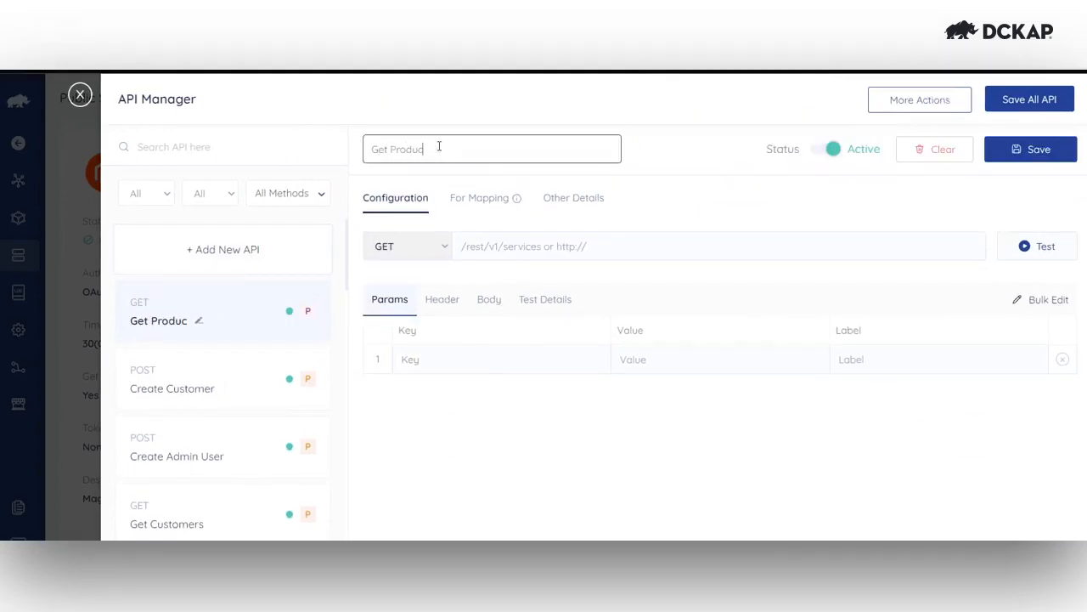
{"action": "type", "text": "ts"}
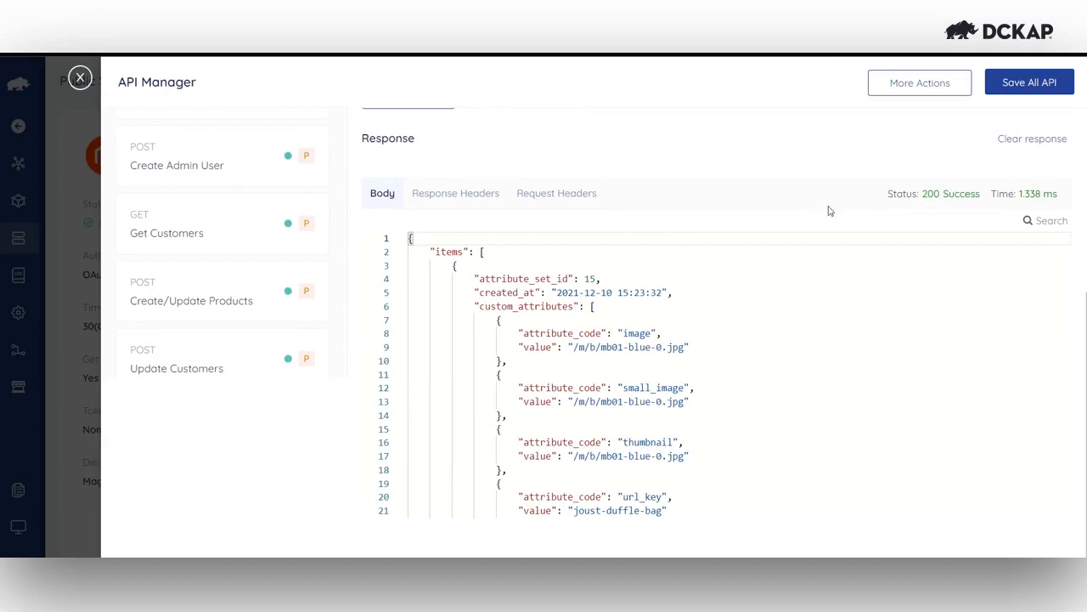
{"action": "mouse_move", "coordinate": [881, 196]}
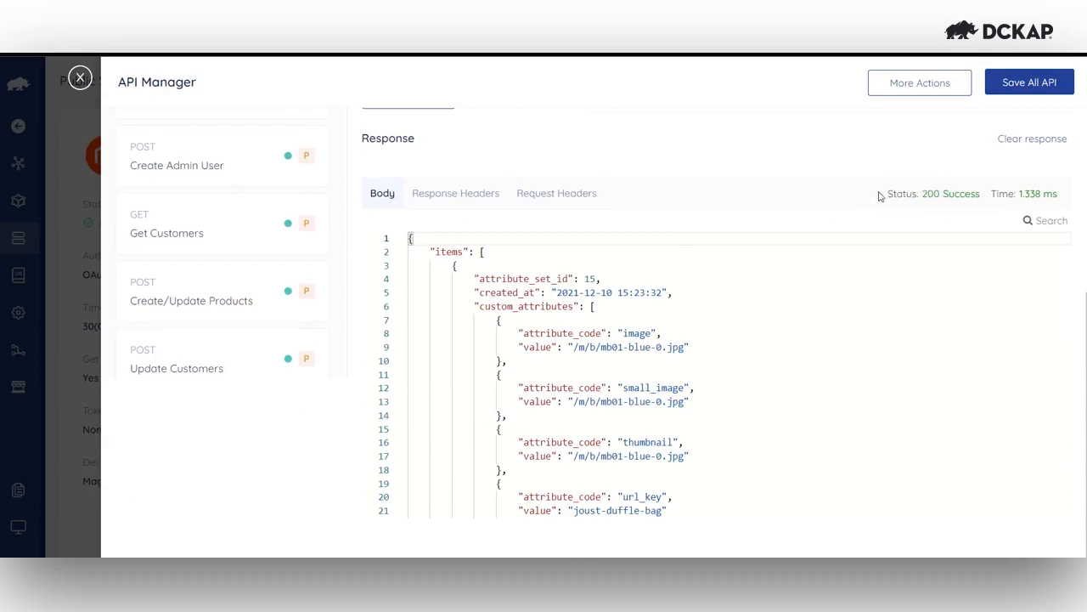
{"action": "mouse_move", "coordinate": [967, 147]}
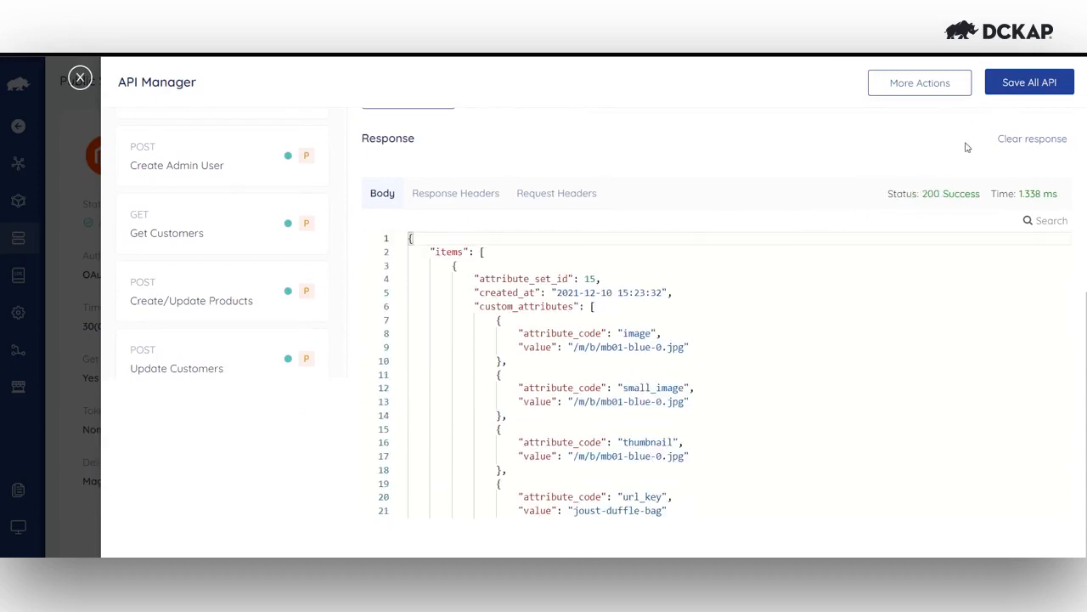